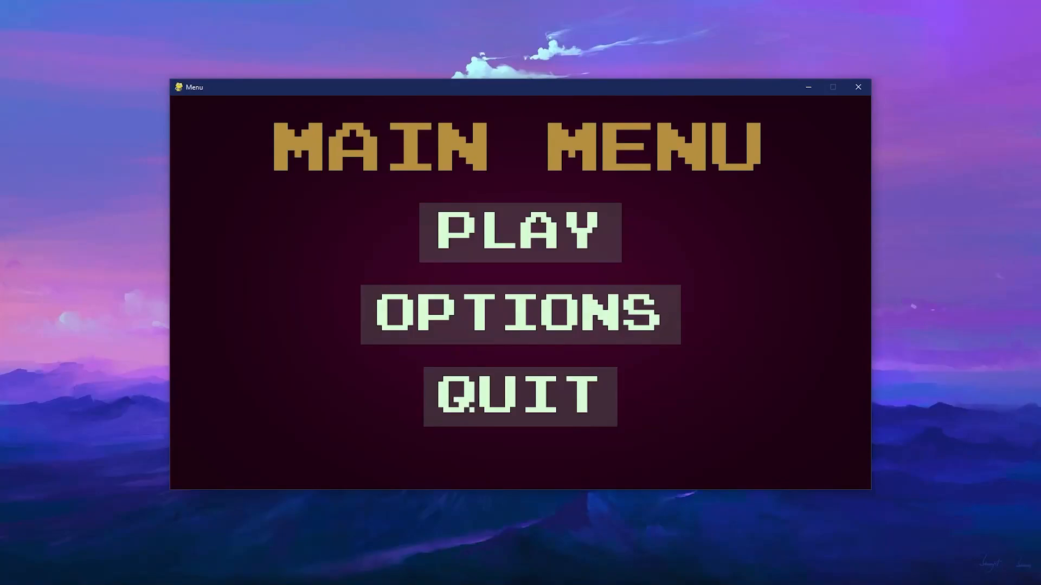
mouse_move(520, 232)
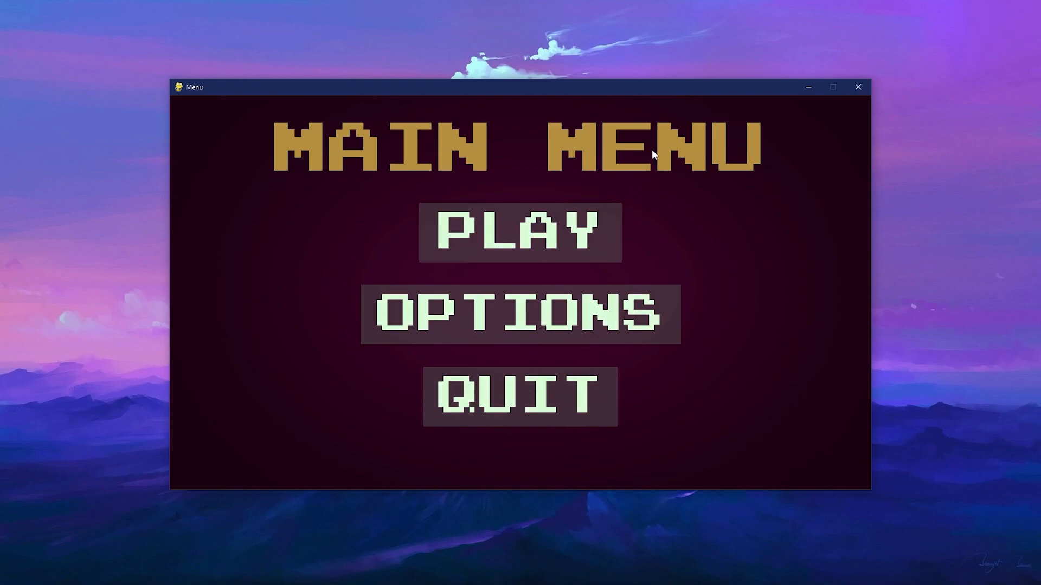
mouse_move(511, 238)
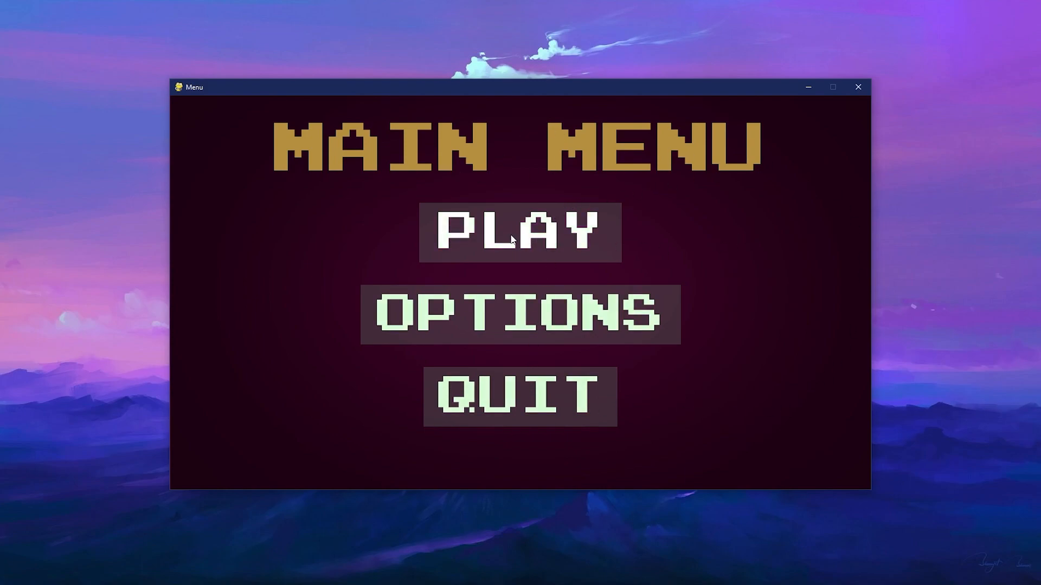
Step: Try the running menu: PLAY and back, rerun for OPTIONS and back, then QUIT
click(519, 232)
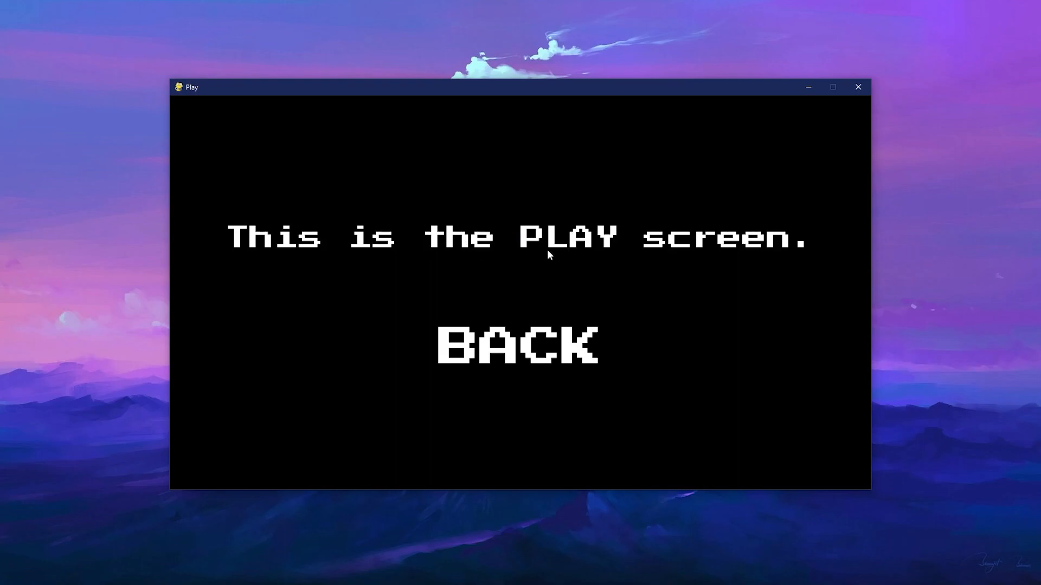
click(517, 345)
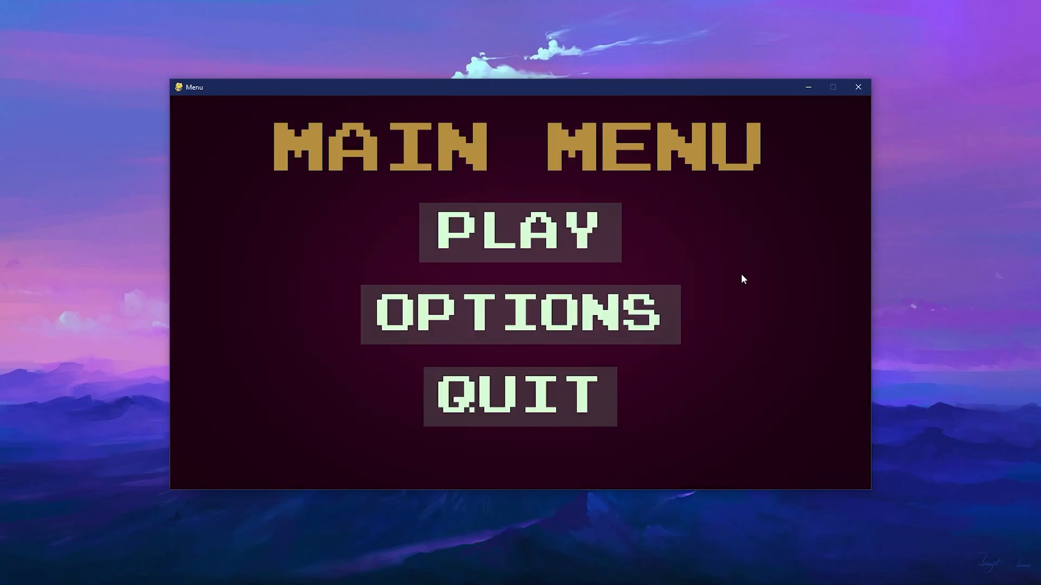
mouse_move(735, 335)
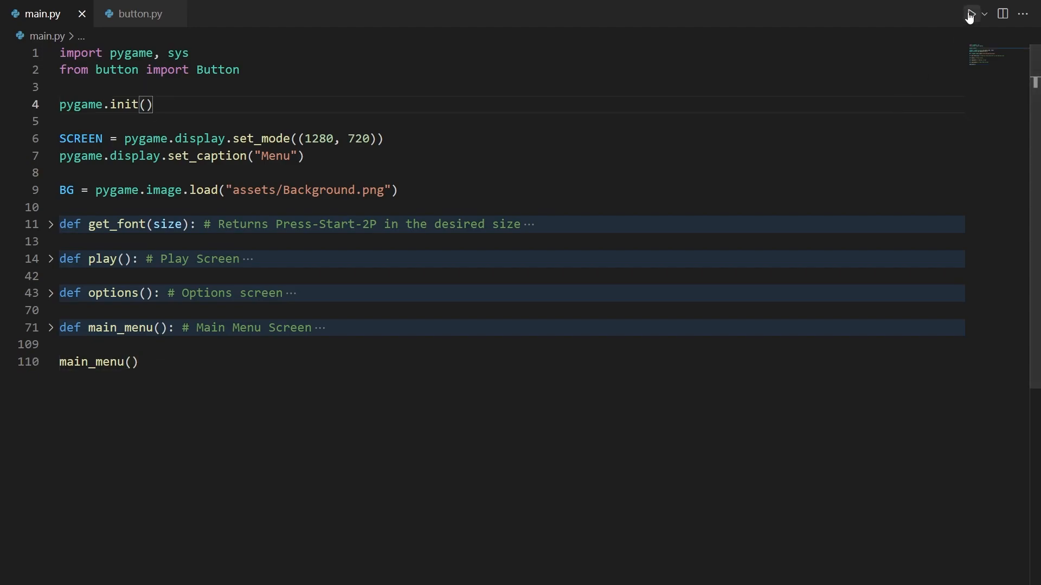
click(970, 13)
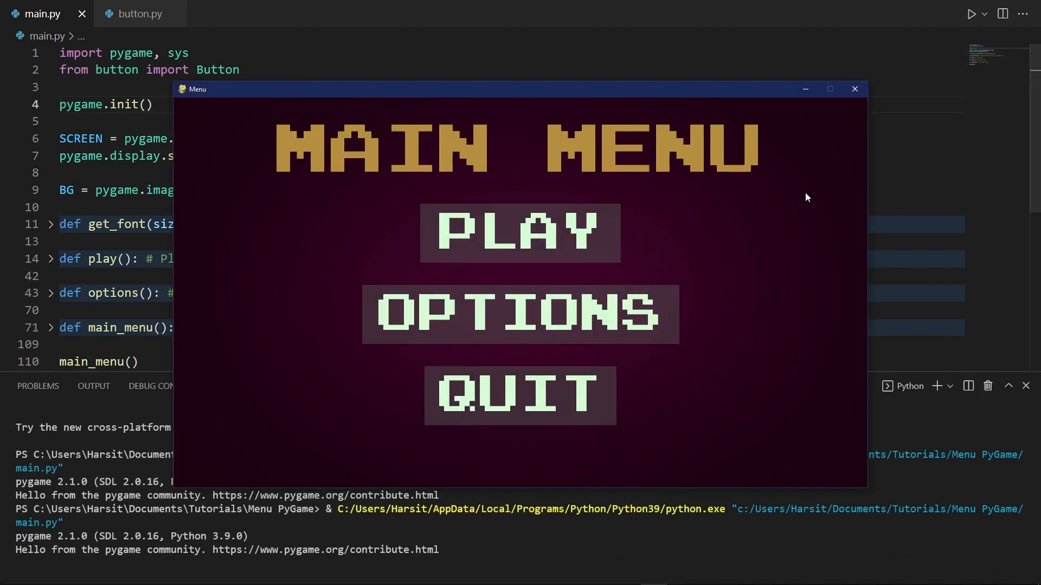
click(520, 232)
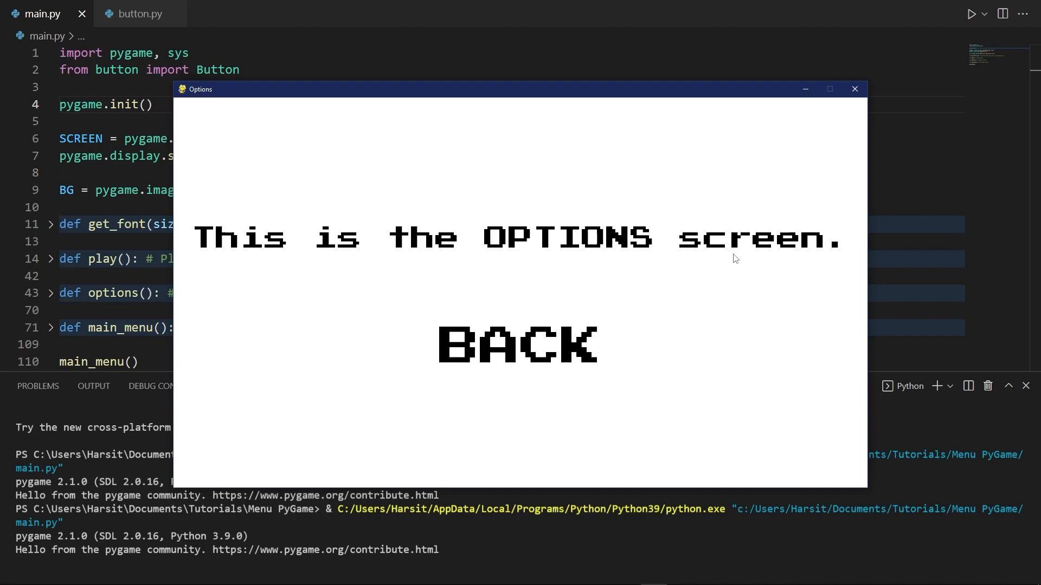
click(517, 343)
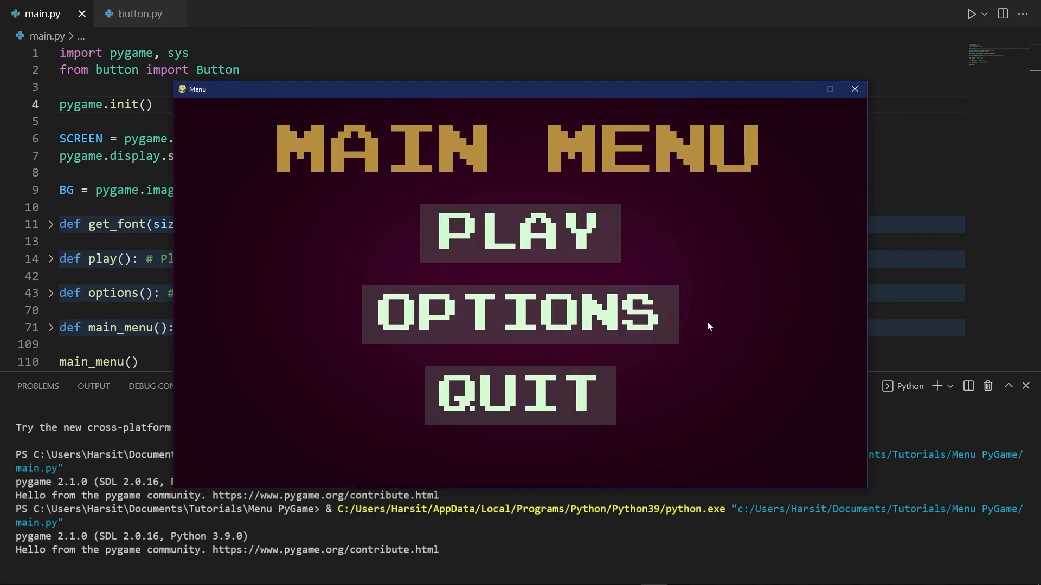
mouse_move(716, 327)
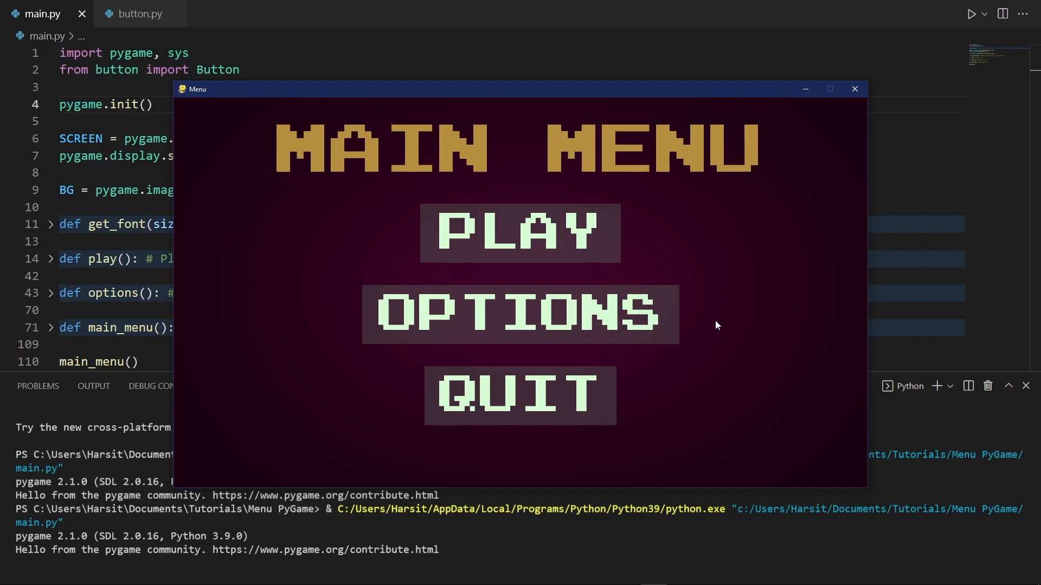
click(519, 395)
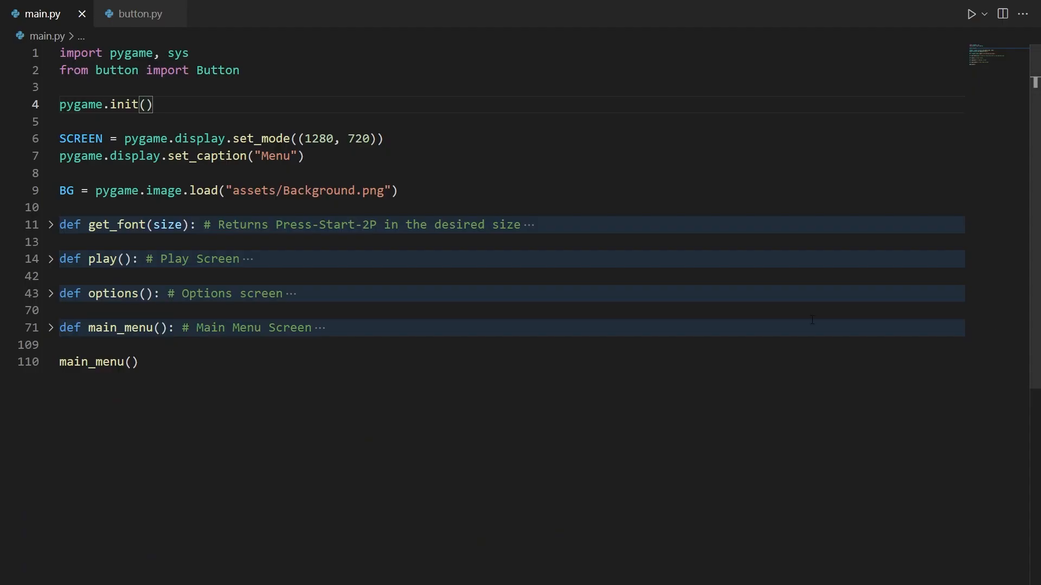
Step: Expand main_menu(), options() and play() and select the black screen-fill line in play()
click(50, 327)
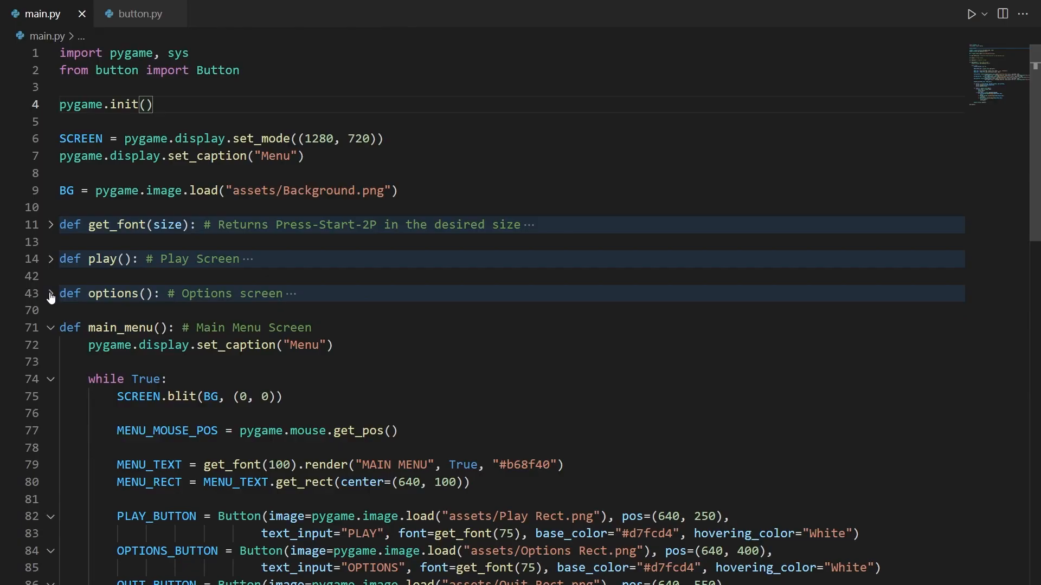
click(51, 294)
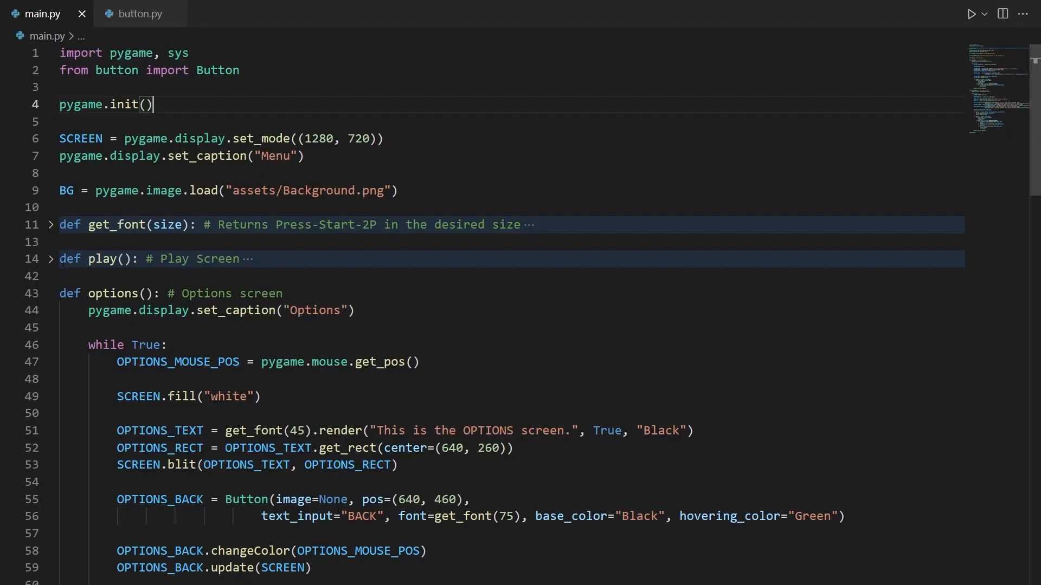
click(51, 259)
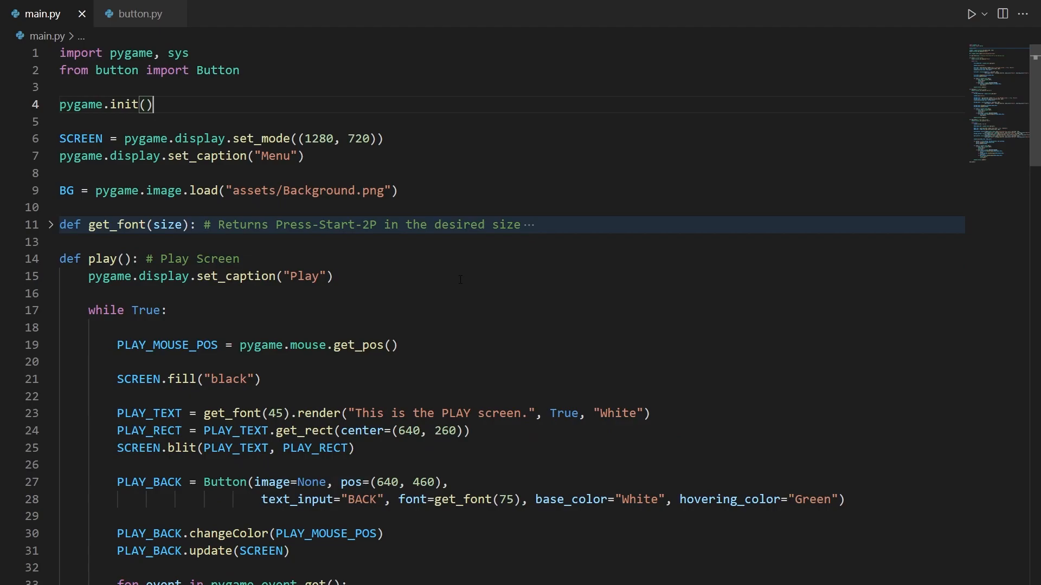
scroll(down, 3)
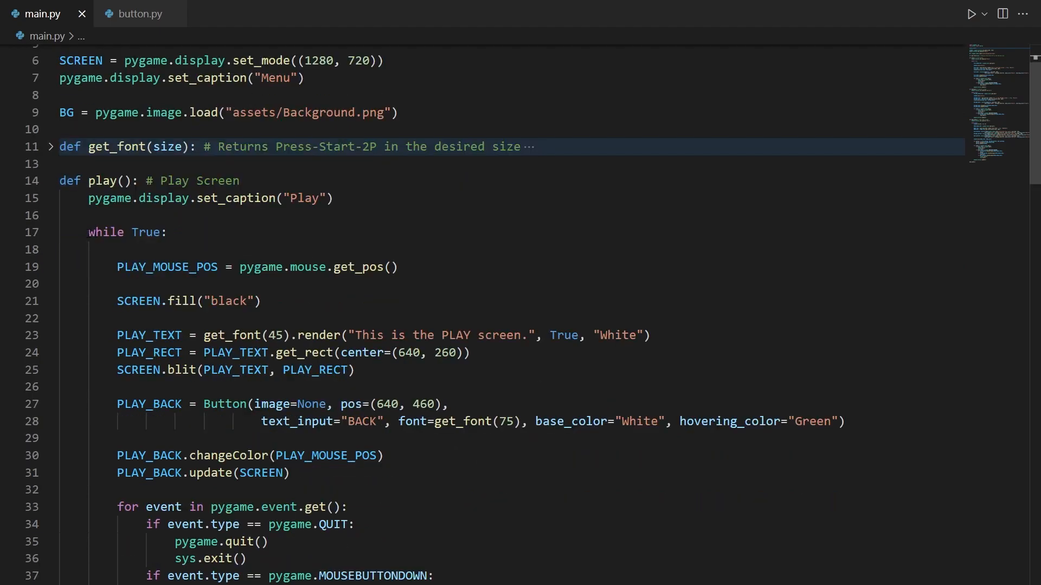
double_click(126, 232)
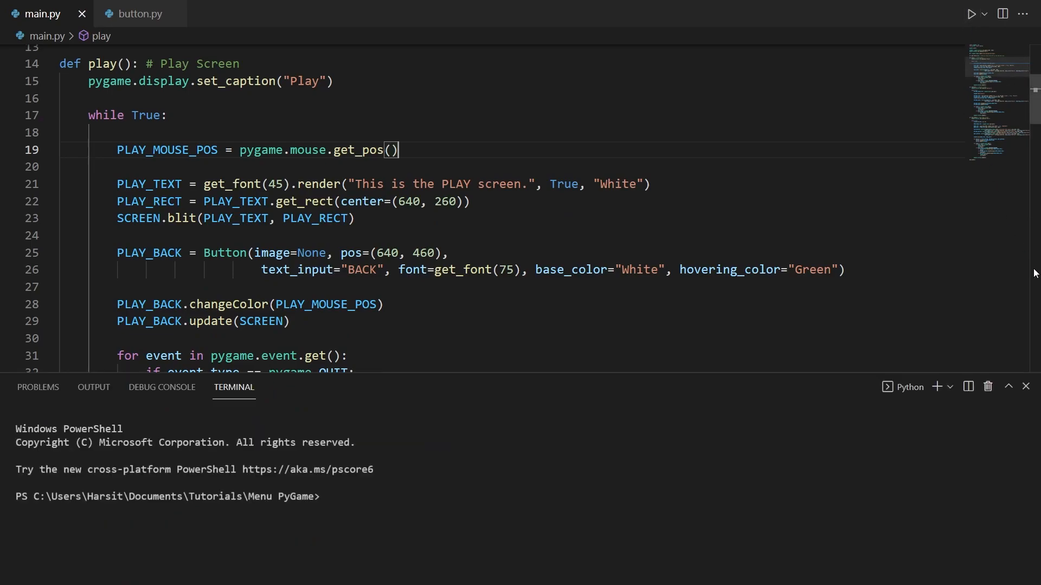
Step: Run without the fill to see PLAY drawn over the menu, then restore SCREEN.fill("black")
click(969, 13)
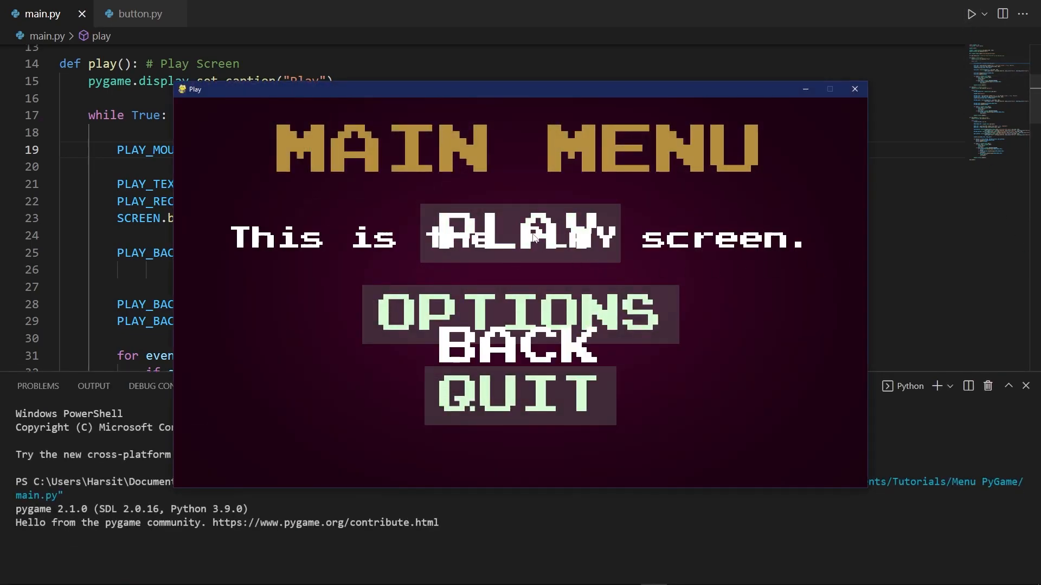
mouse_move(576, 150)
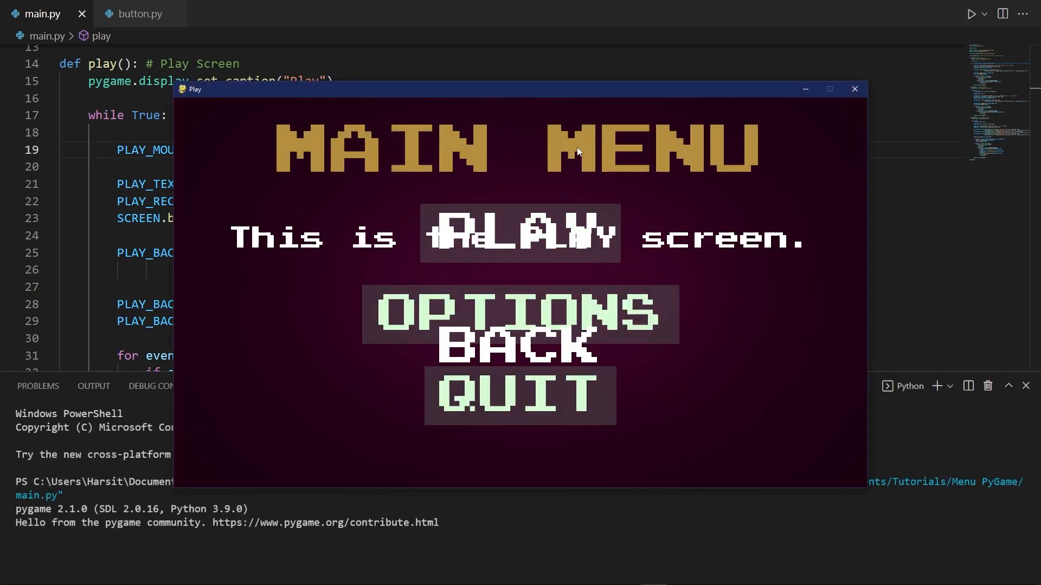
mouse_move(763, 162)
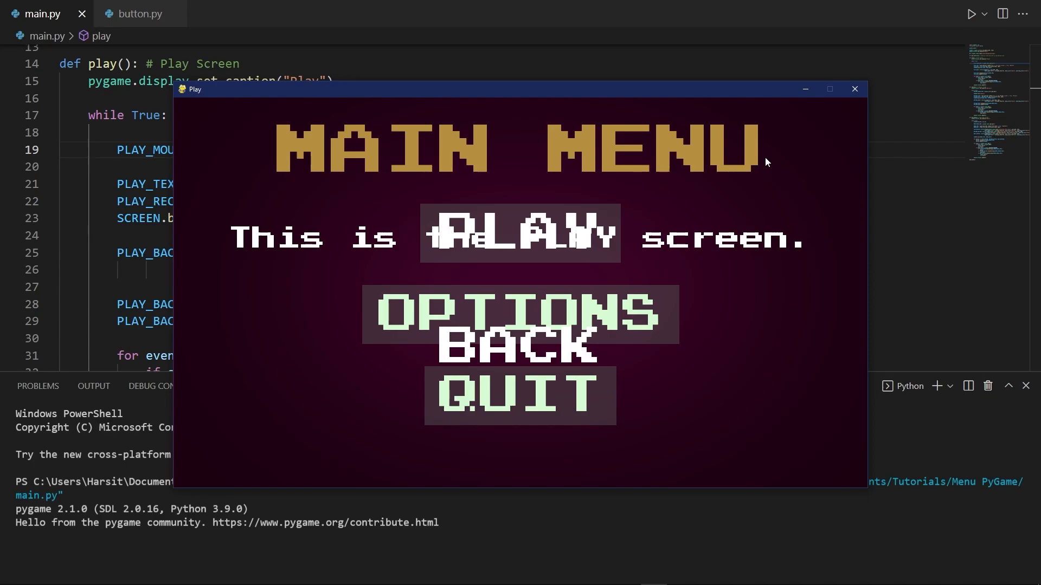
click(854, 88)
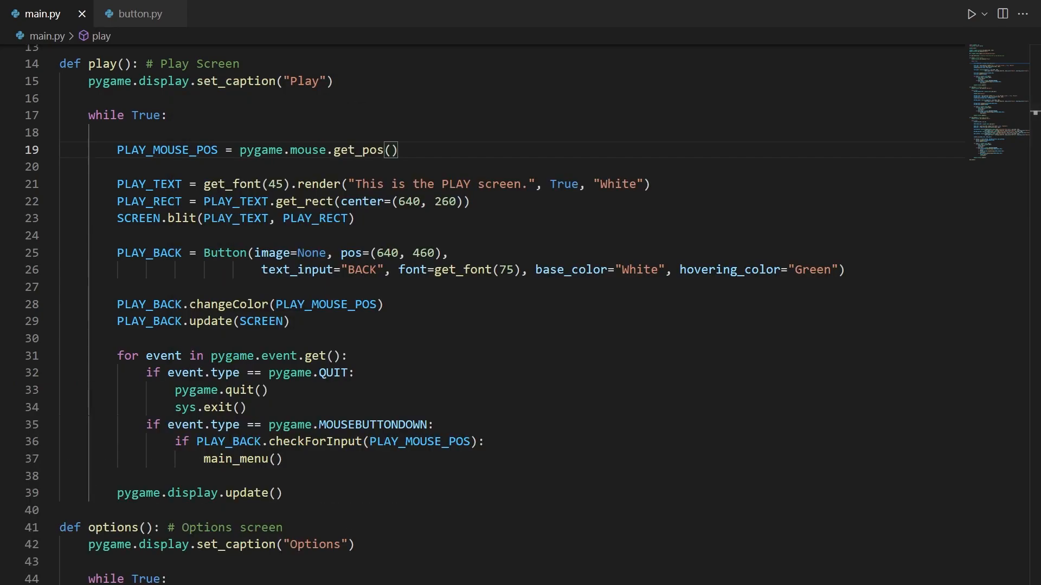
text(SCREEN.fill("black"))
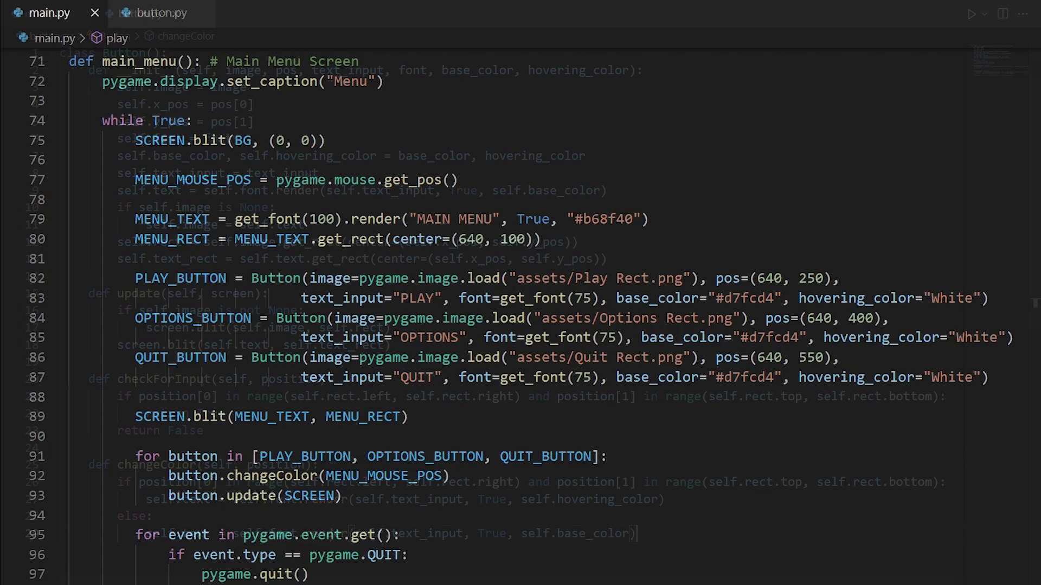
Step: View button.py, highlight part of the Button class code, and return to main.py
click(154, 13)
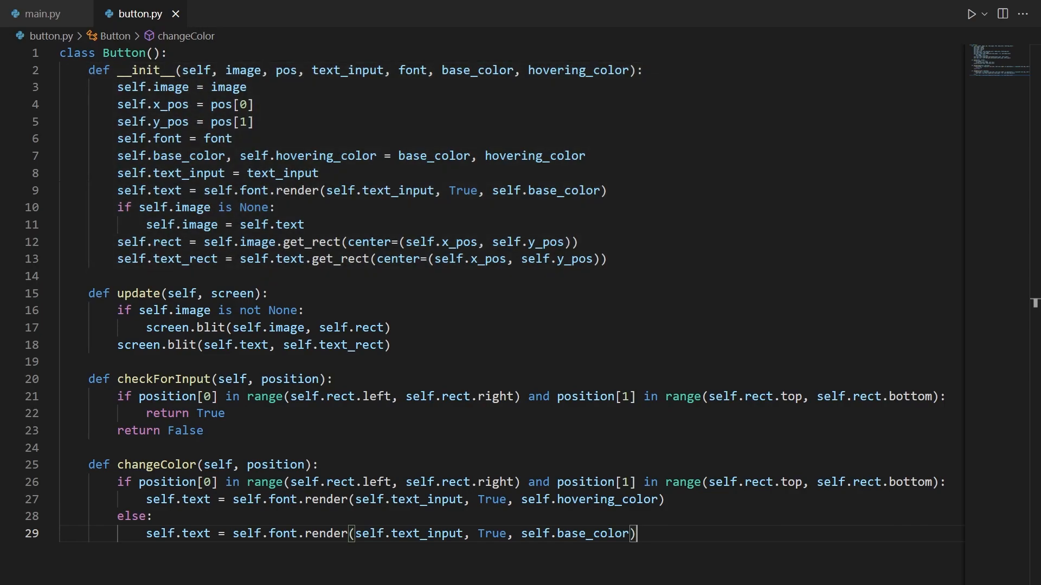
drag(87, 293, 392, 351)
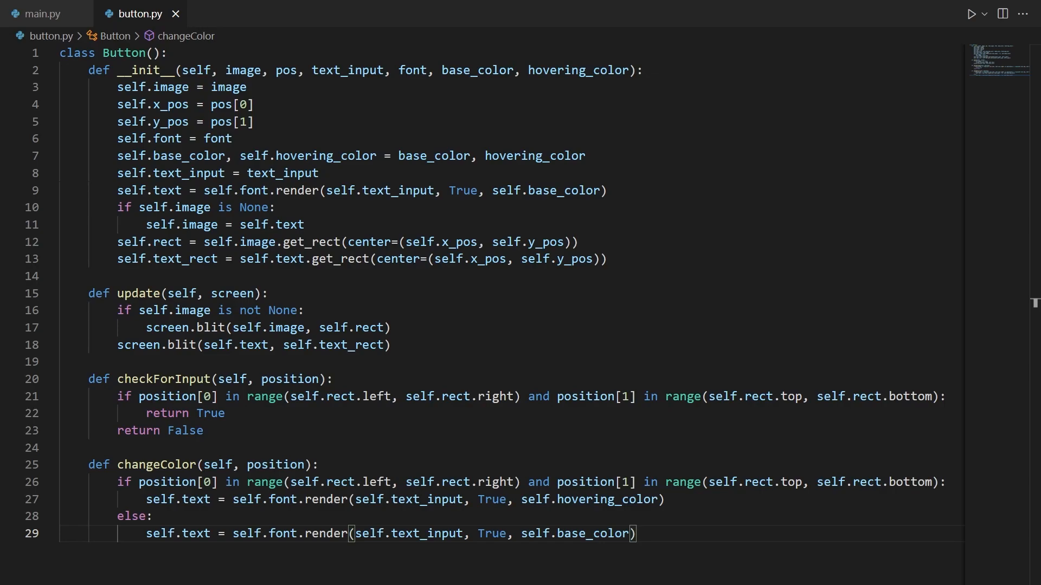
click(43, 13)
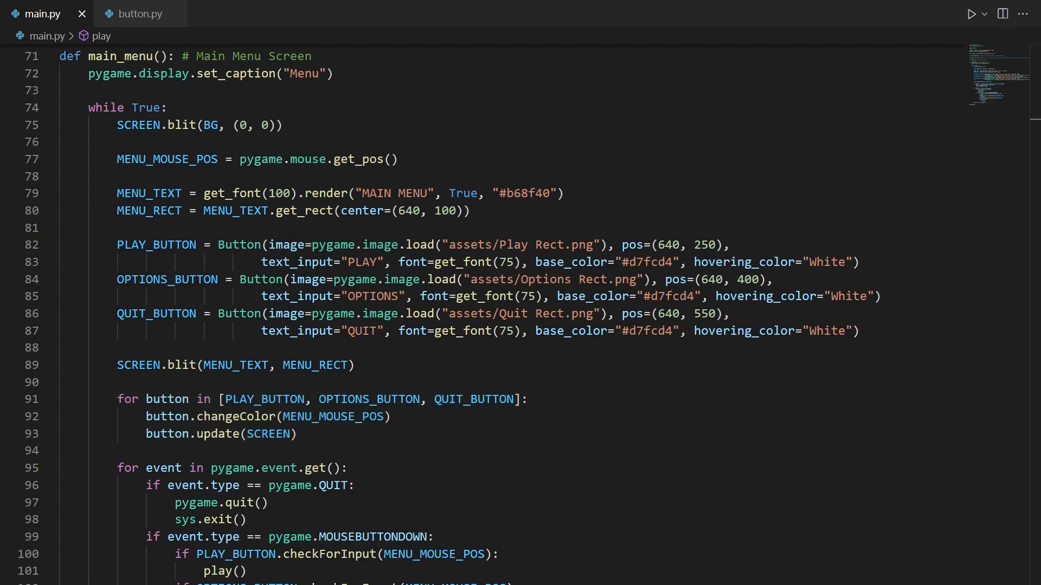
Step: Scroll main.py down to the main_menu function
scroll(down, 3)
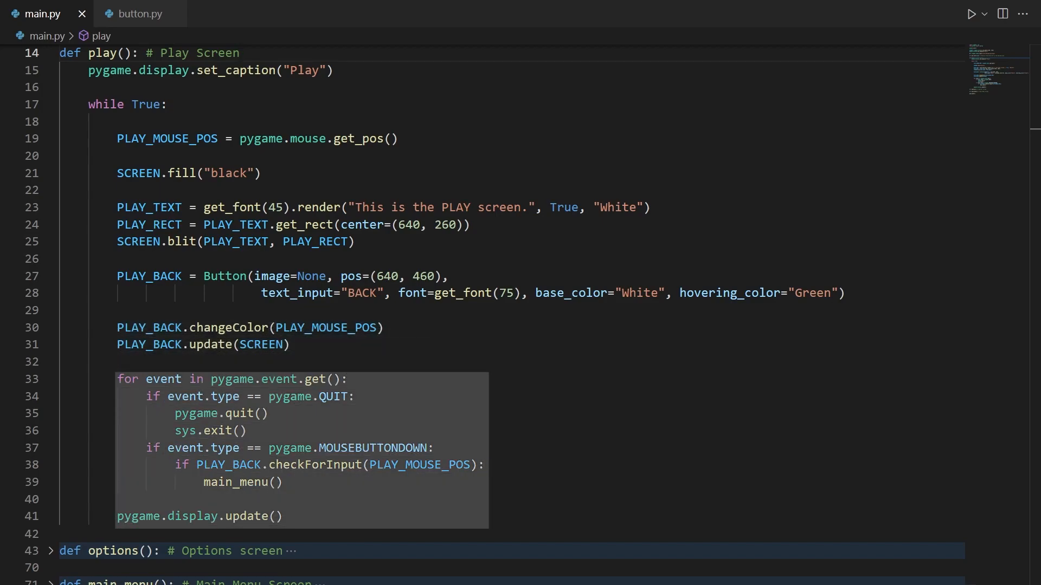
click(240, 52)
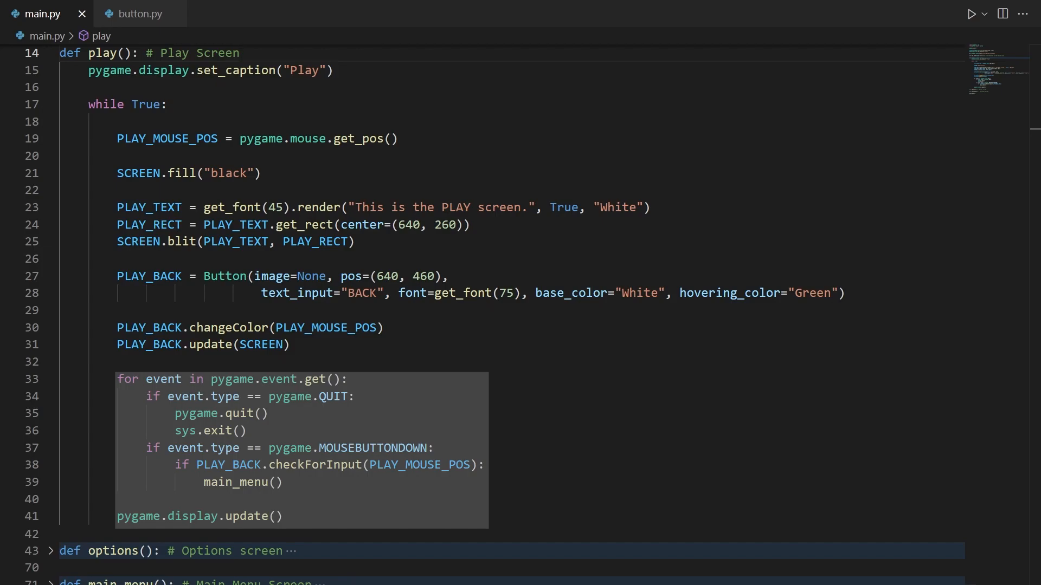
scroll(down, 3)
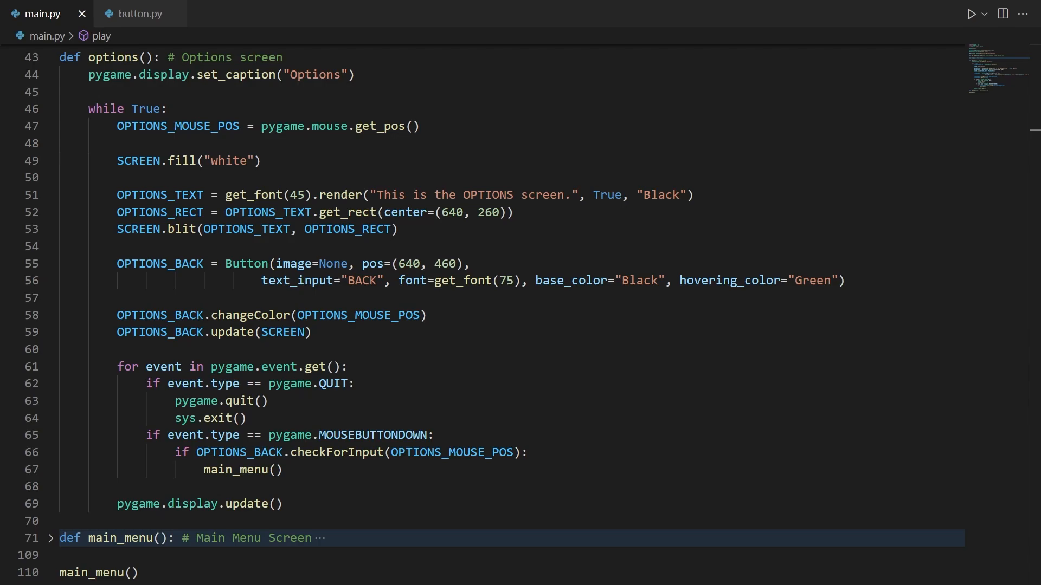
click(970, 13)
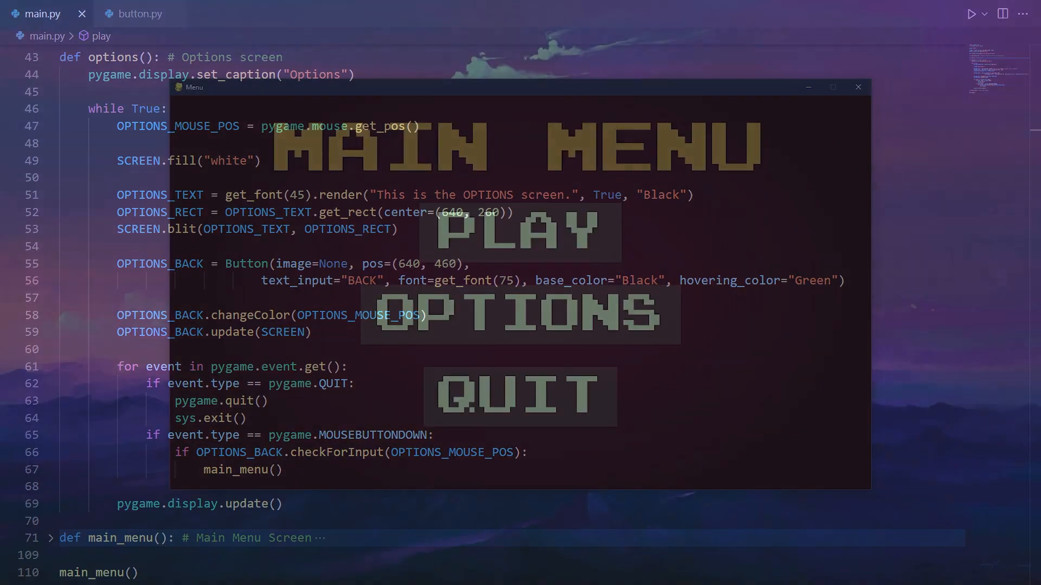